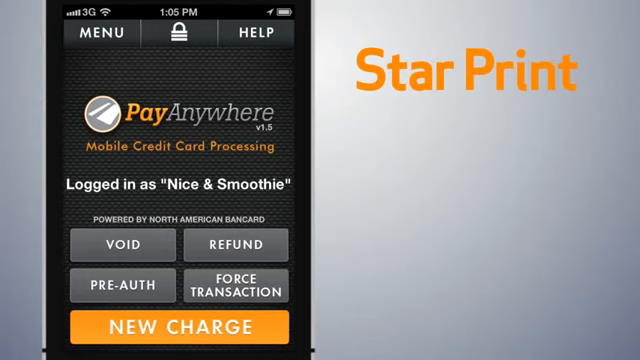
# Reach the Printing settings screen via MENU > Settings > Printing.
pyautogui.click(100, 32)
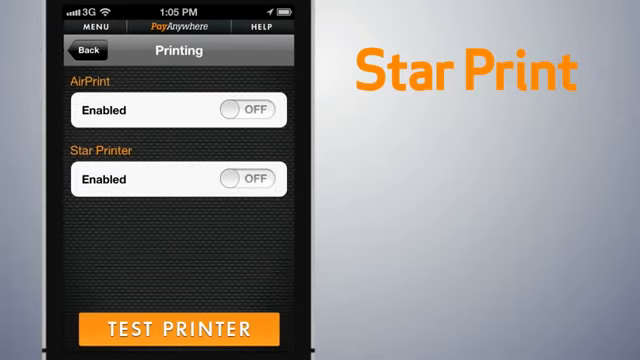
# Turn Star Printer on and begin editing its IP address.
pyautogui.click(244, 180)
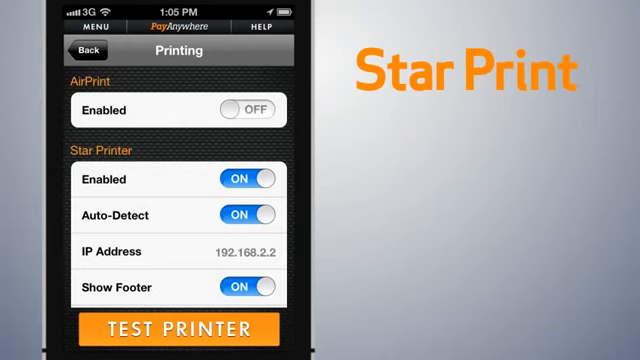
pyautogui.click(178, 252)
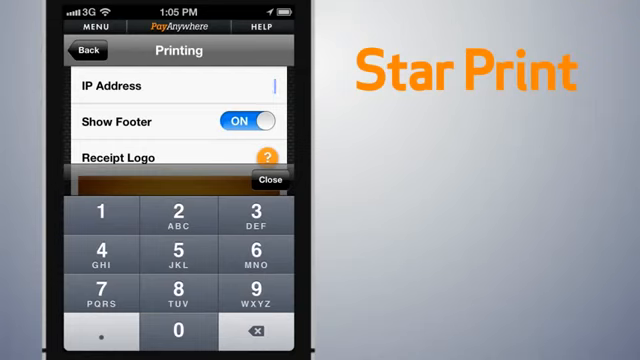
# Finish the printer IP entry so the completed sale's receipt screen shows Star Printer checked.
pyautogui.click(270, 180)
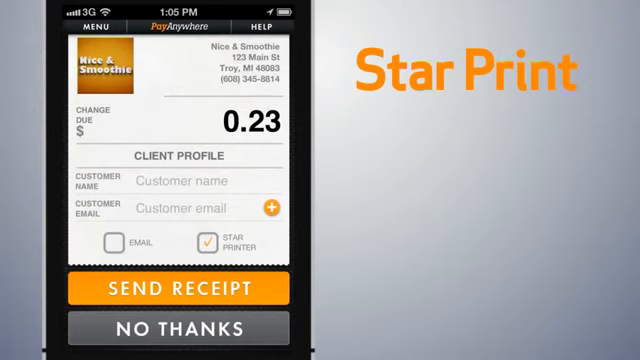
# Send the receipt to the Star printer, reaching Transaction Complete.
pyautogui.click(180, 288)
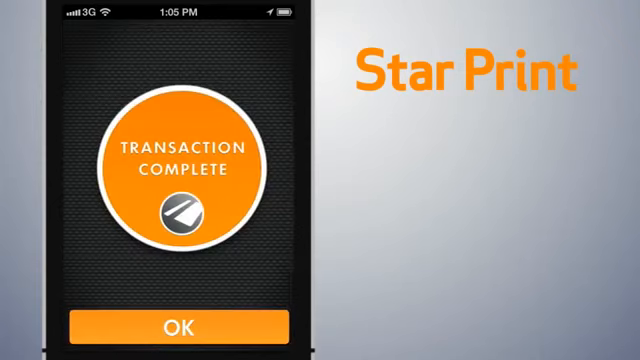